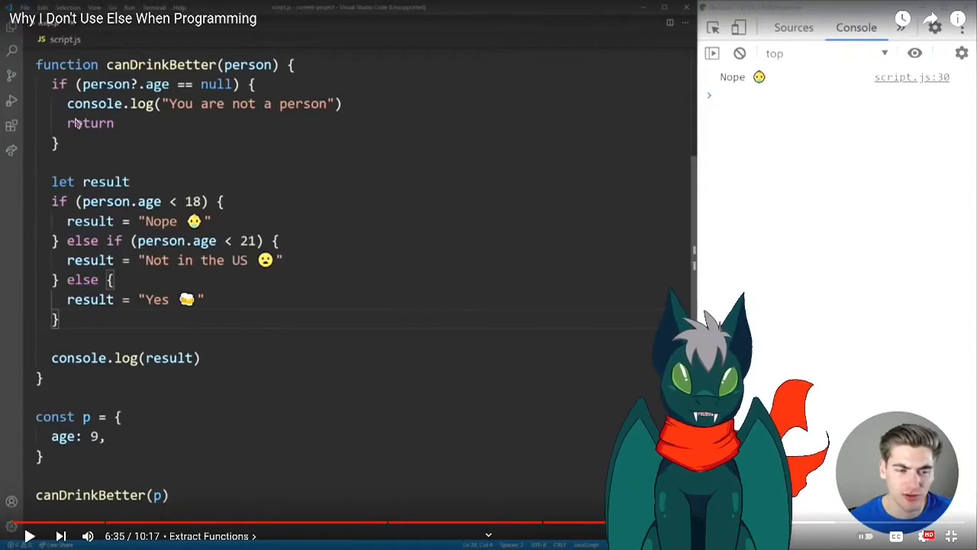
mouse_move(470, 342)
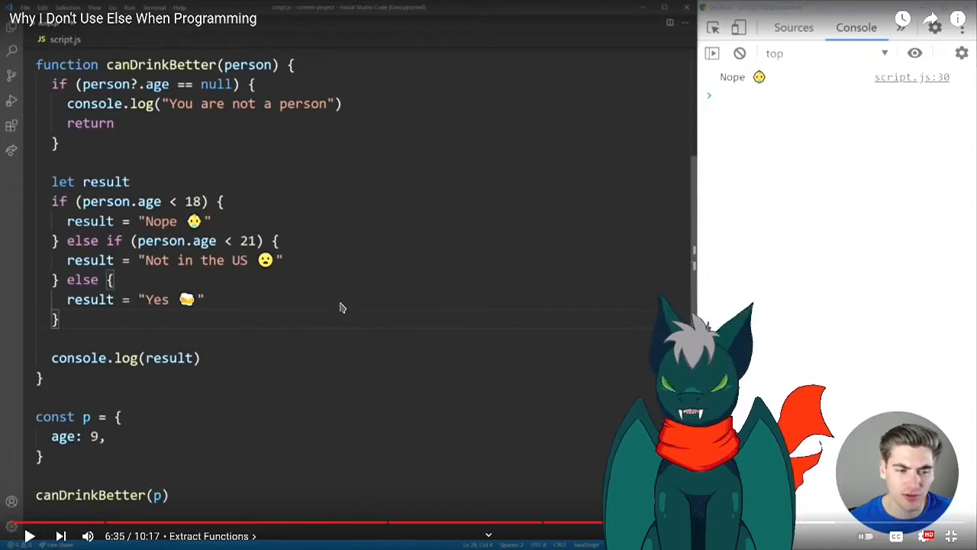
mouse_move(298, 366)
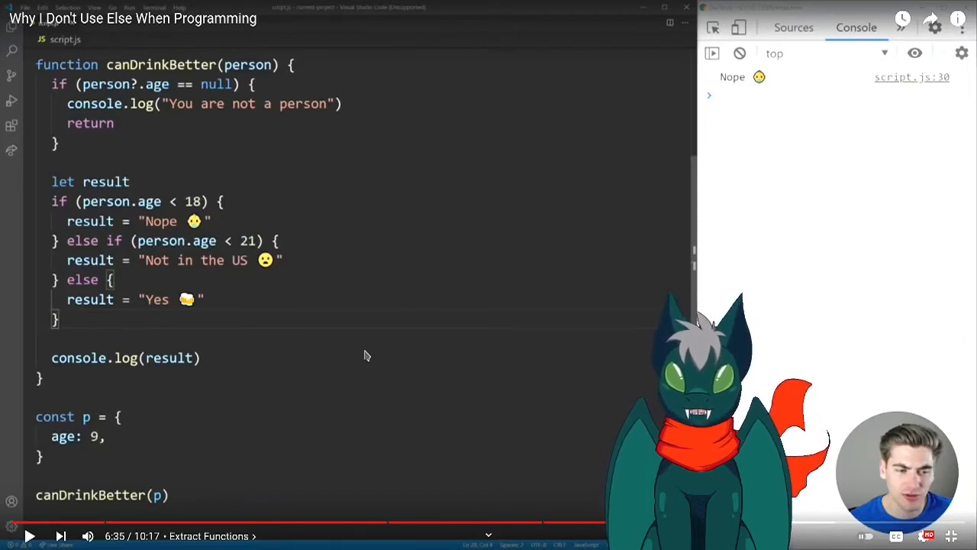
mouse_move(161, 257)
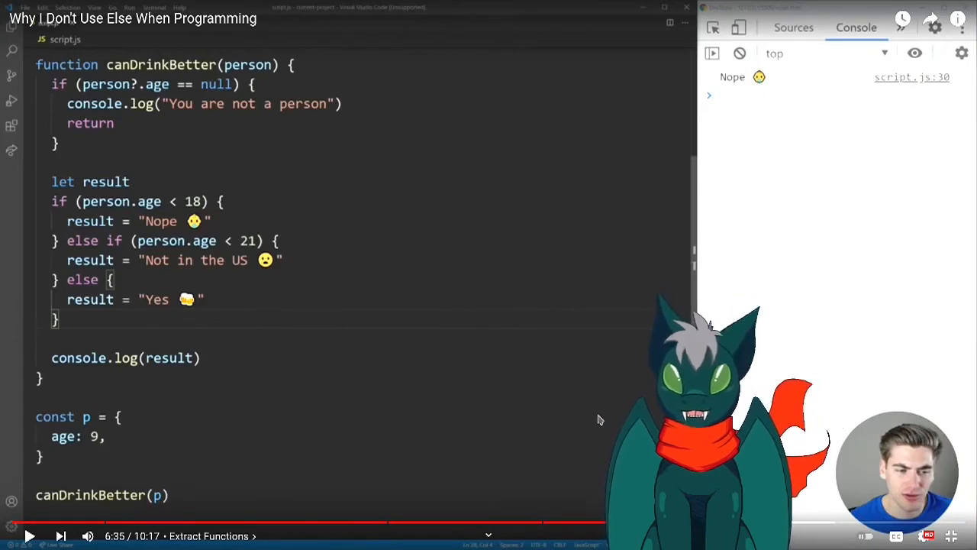
Resume the paused tutorial on the canDrinkBetter function in the Extract Functions chapter
left_click(30, 535)
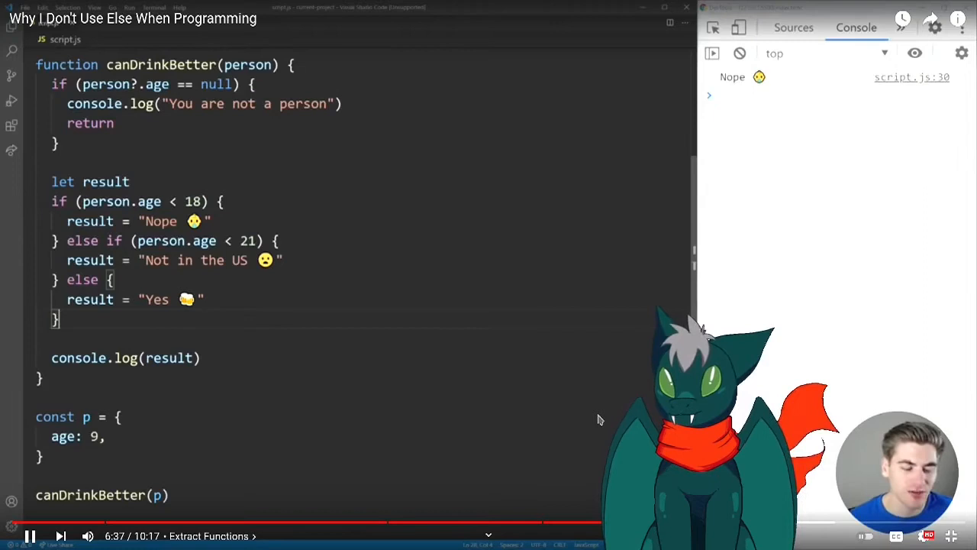
Let the video run to 6:57 and pause it on the canDrinkBetter if/else code
left_click_drag(52, 201, 60, 319)
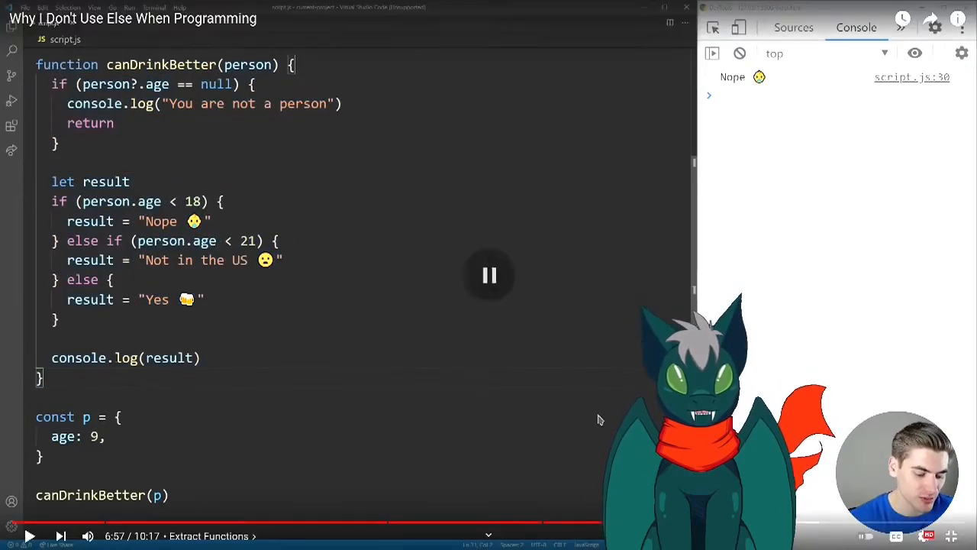
left_click(489, 275)
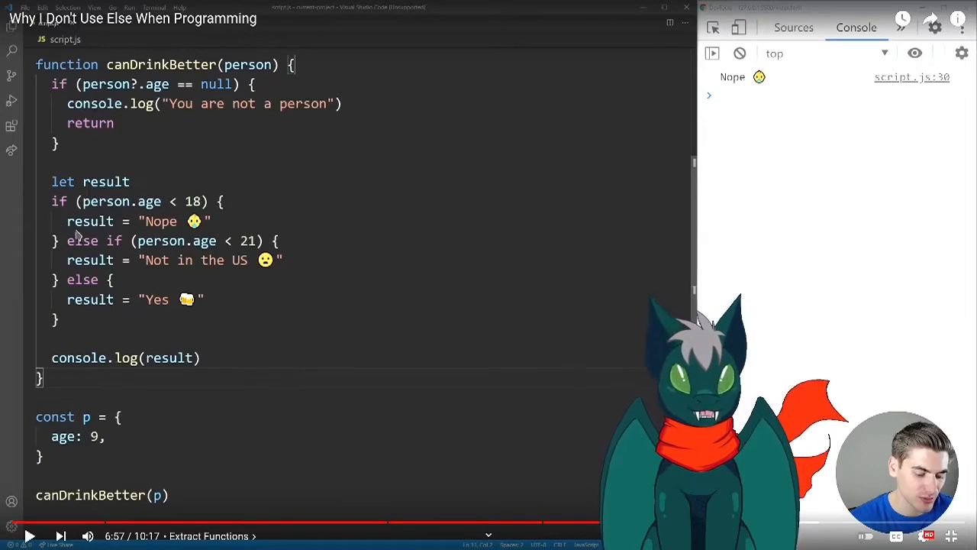
mouse_move(169, 180)
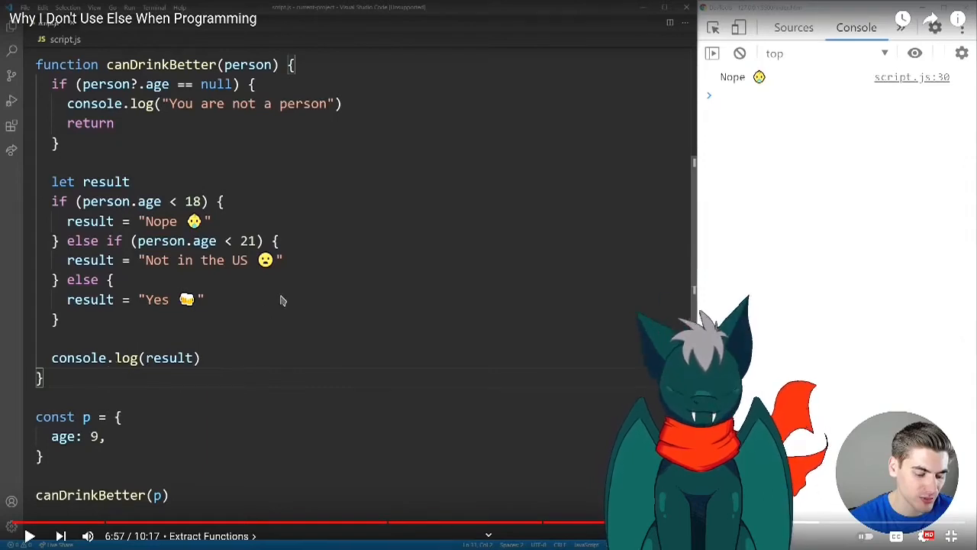
mouse_move(272, 293)
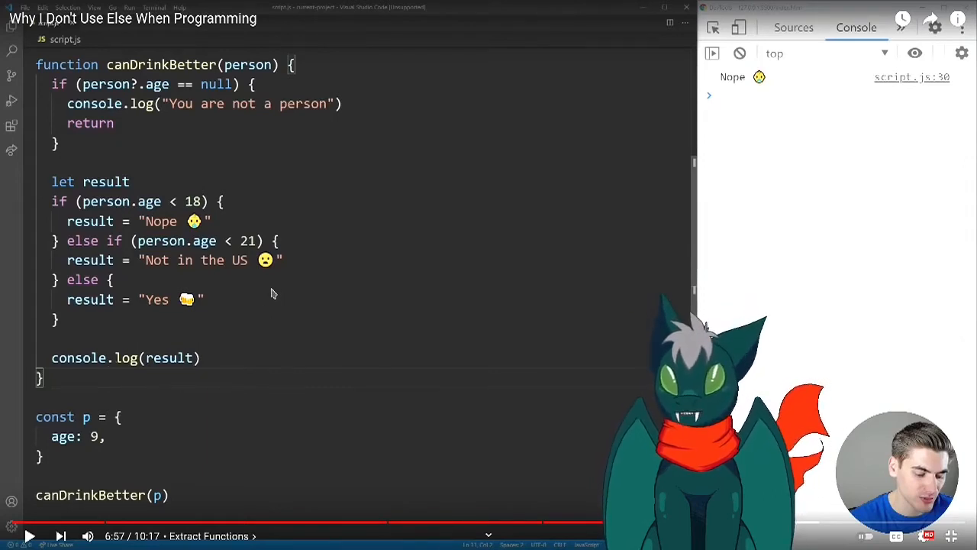
Watch the presenter start canDrinkResponse(age) with an under-18 guard clause returning Nope
type("function canDrinkResponse(person) {")
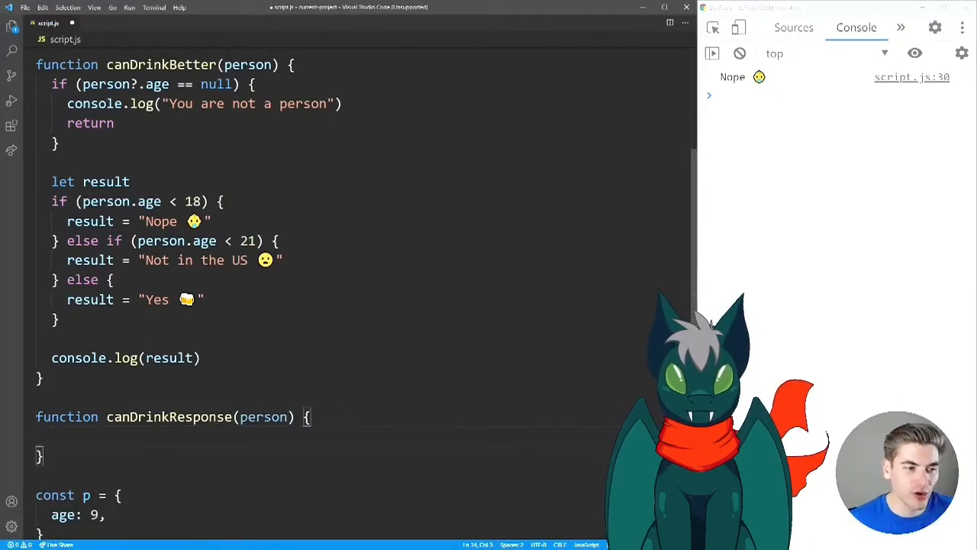
type("age")
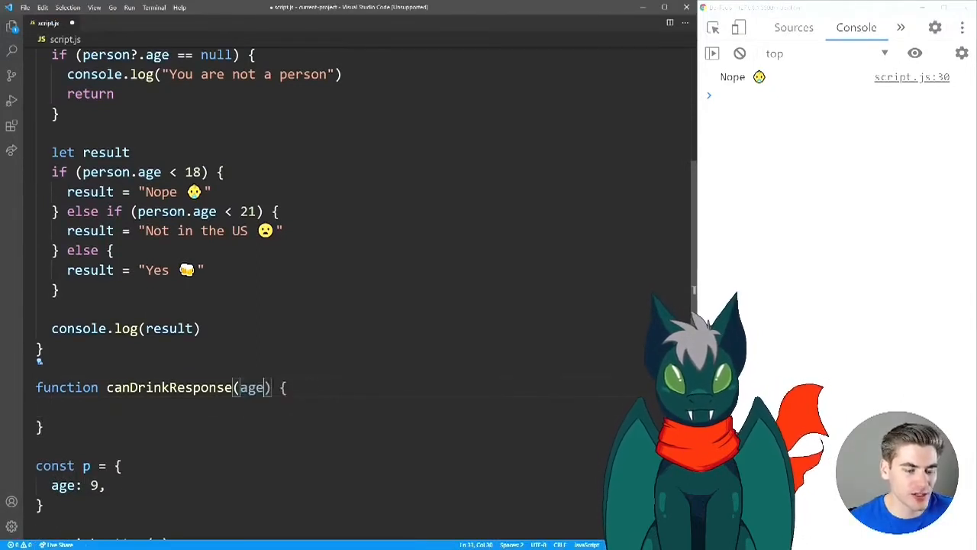
scroll("down", 3)
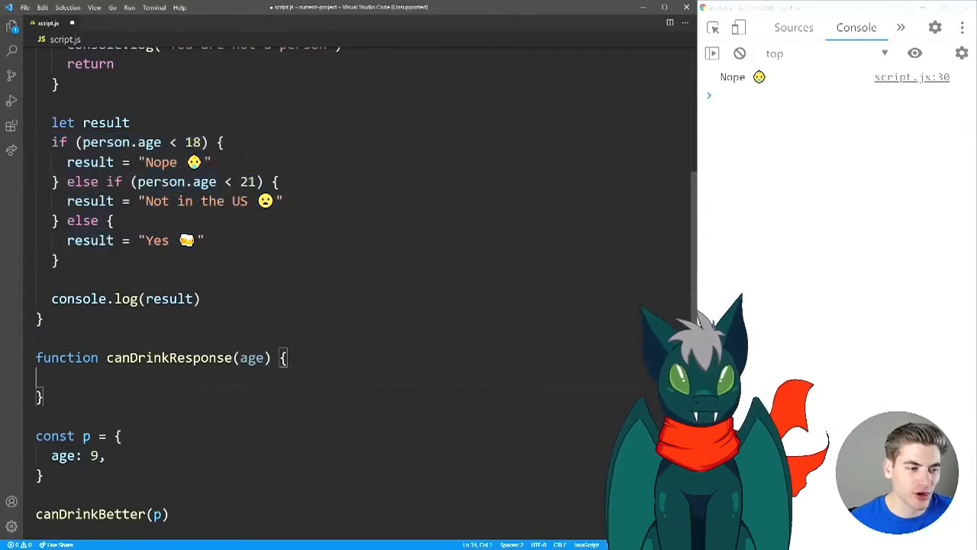
type("if (person")
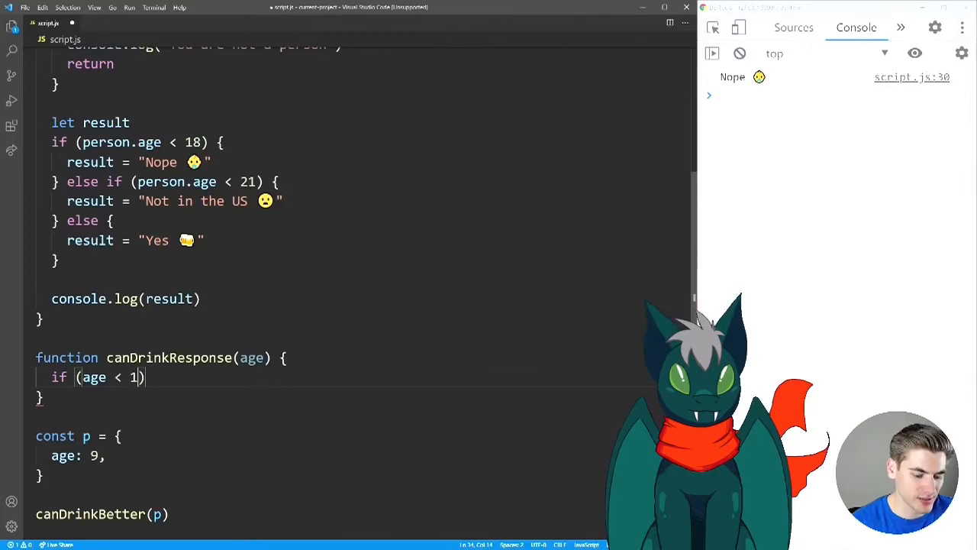
type("8) return")
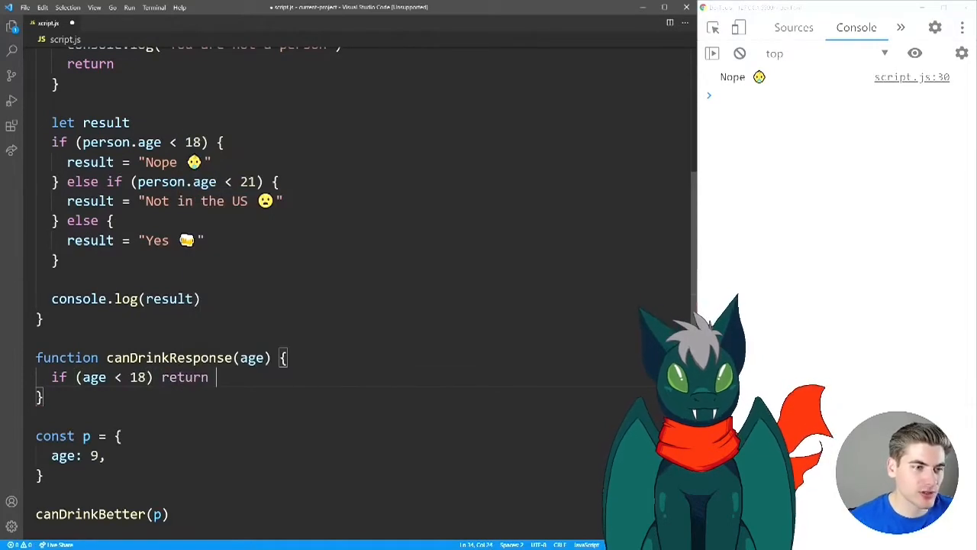
Watch the under-21 guard clause and the final return "Yes 🍺" complete canDrinkResponse
double_click(161, 162)
type("if (age < ")
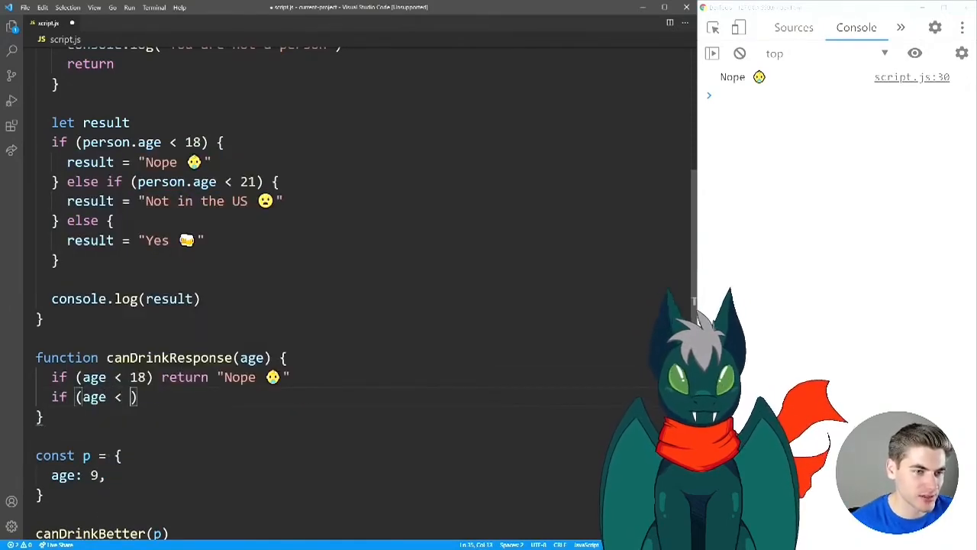
type("21) return \"Not in the US 😦")
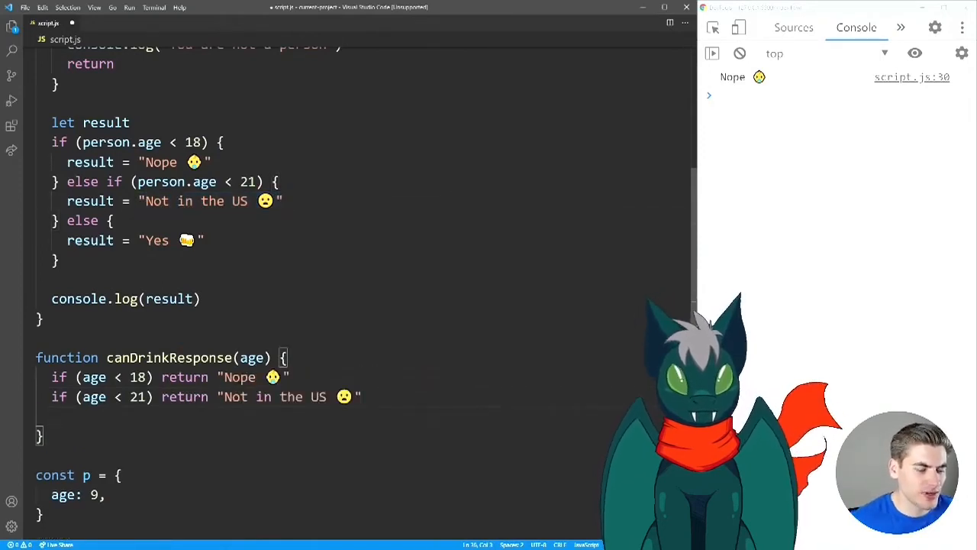
type("return")
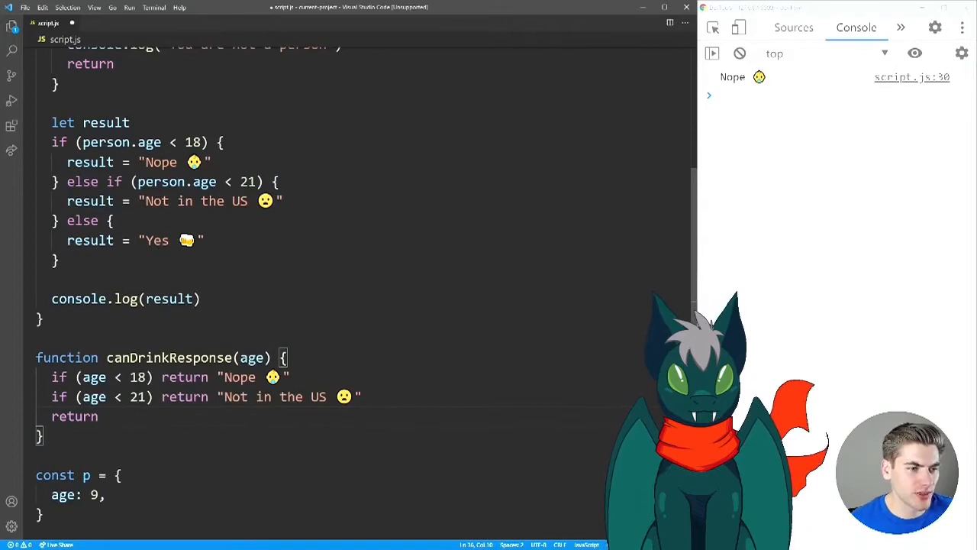
type("\"Yes 🍺\"")
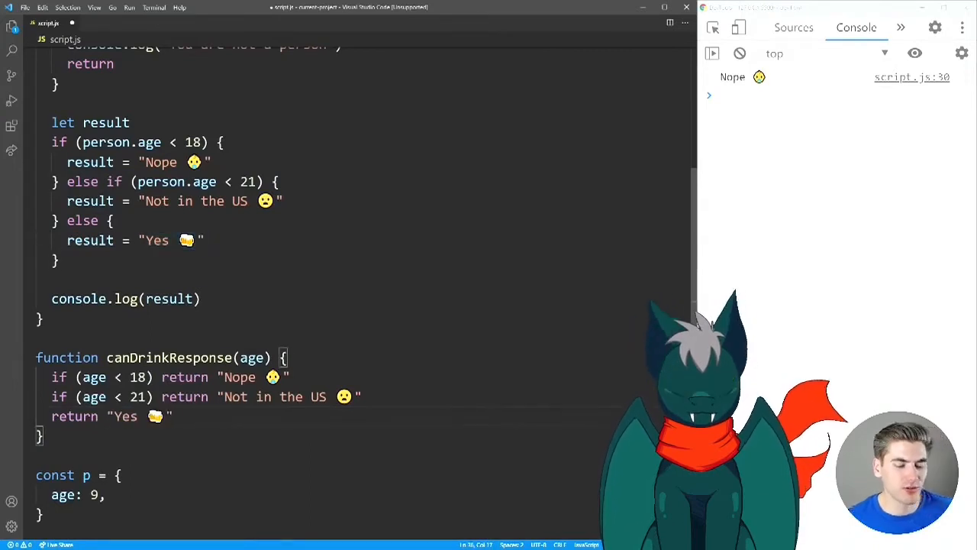
scroll("down", 3)
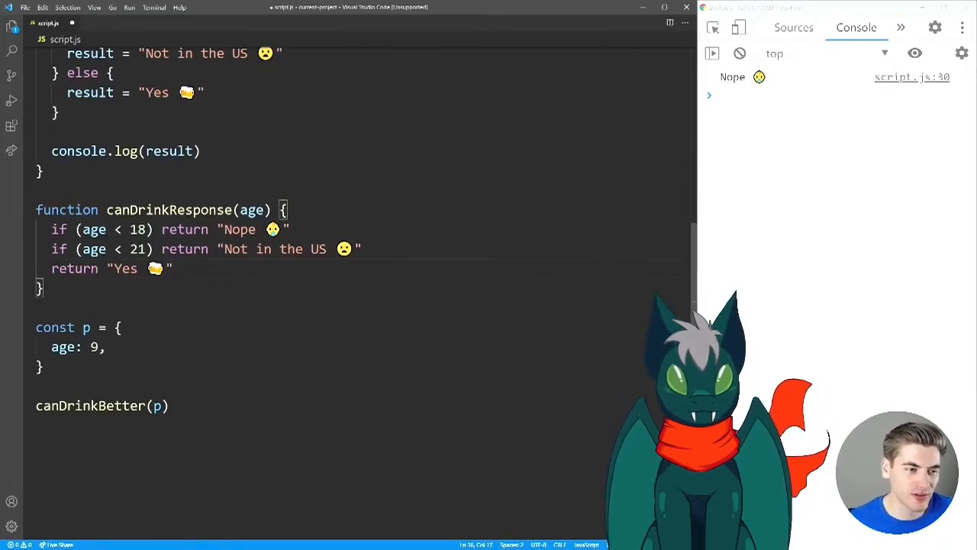
Hold the video at 7:41 to compare canDrinkResponse with the original if/else chain
double_click(238, 229)
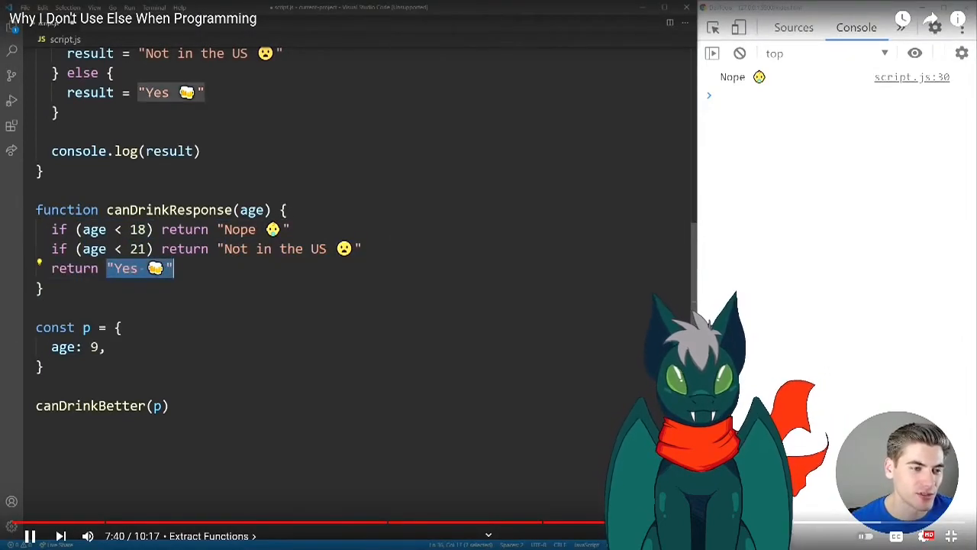
scroll("up", 3)
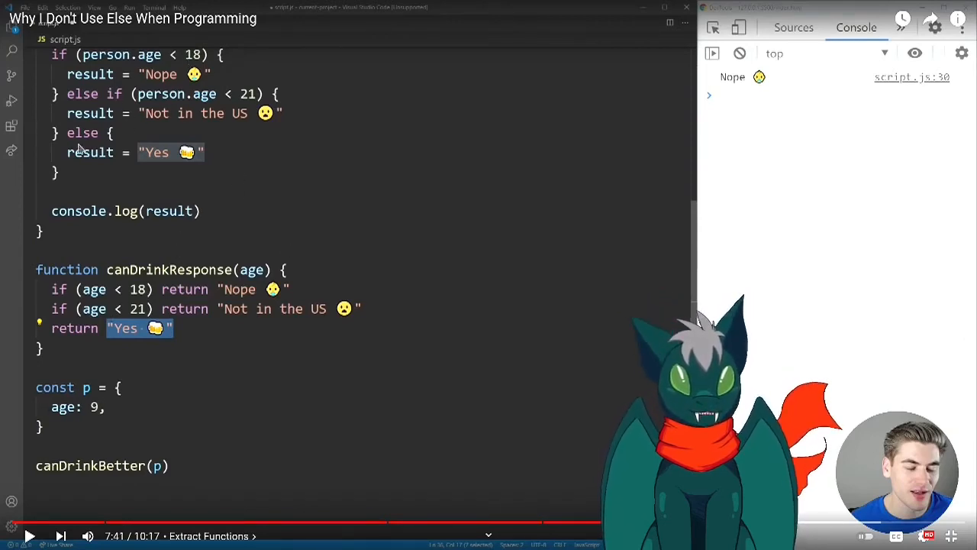
mouse_move(345, 163)
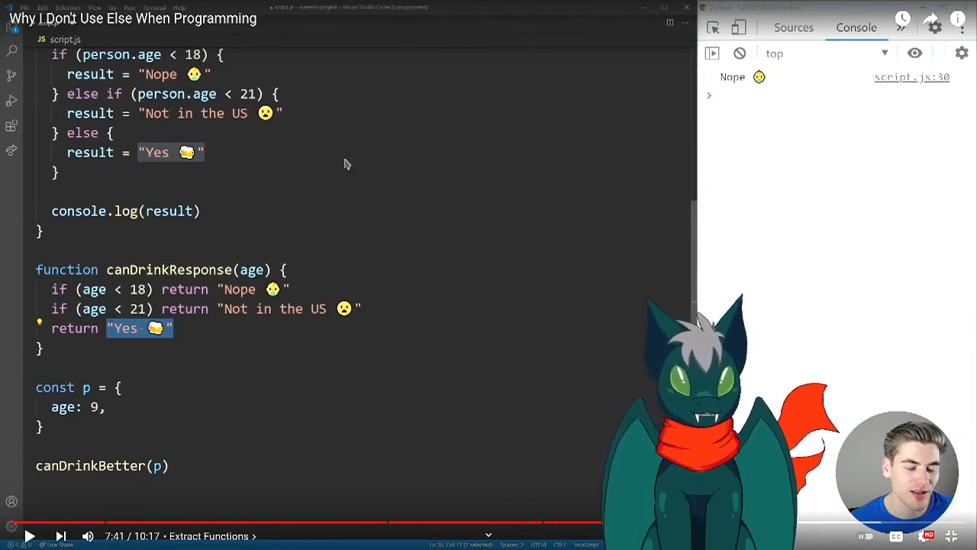
mouse_move(221, 129)
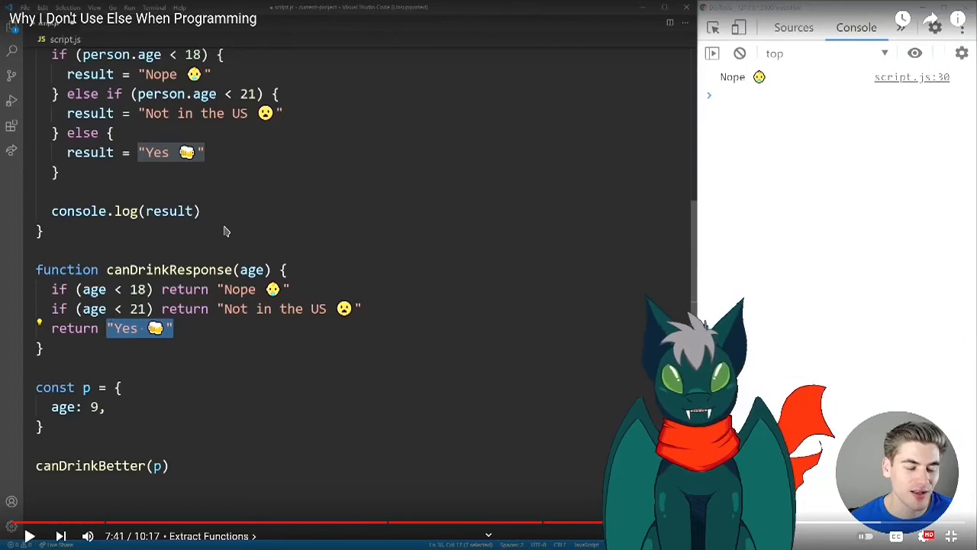
mouse_move(376, 241)
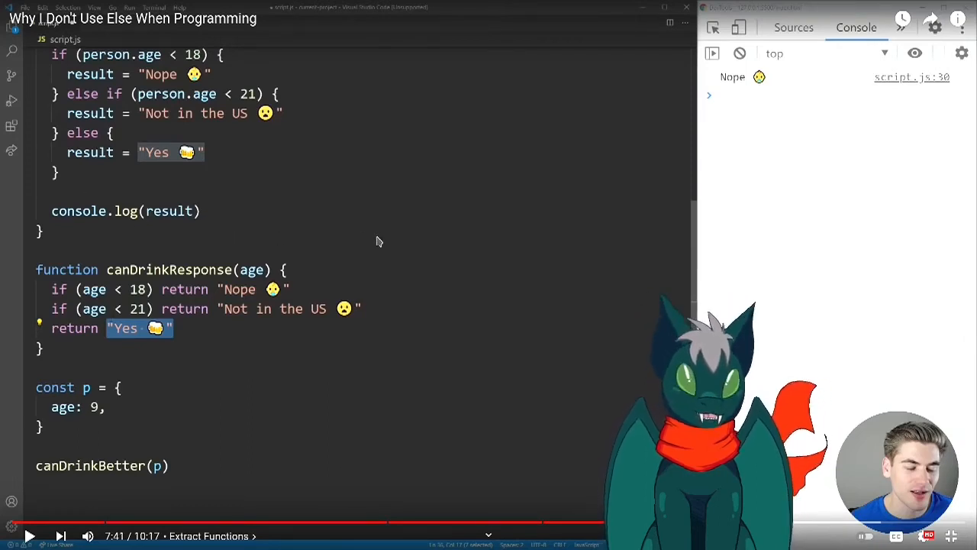
mouse_move(298, 253)
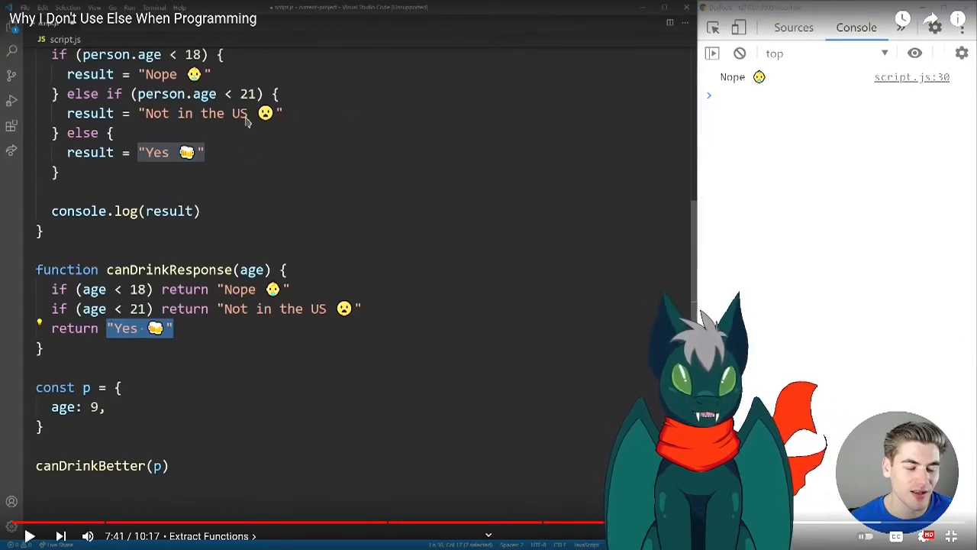
mouse_move(230, 168)
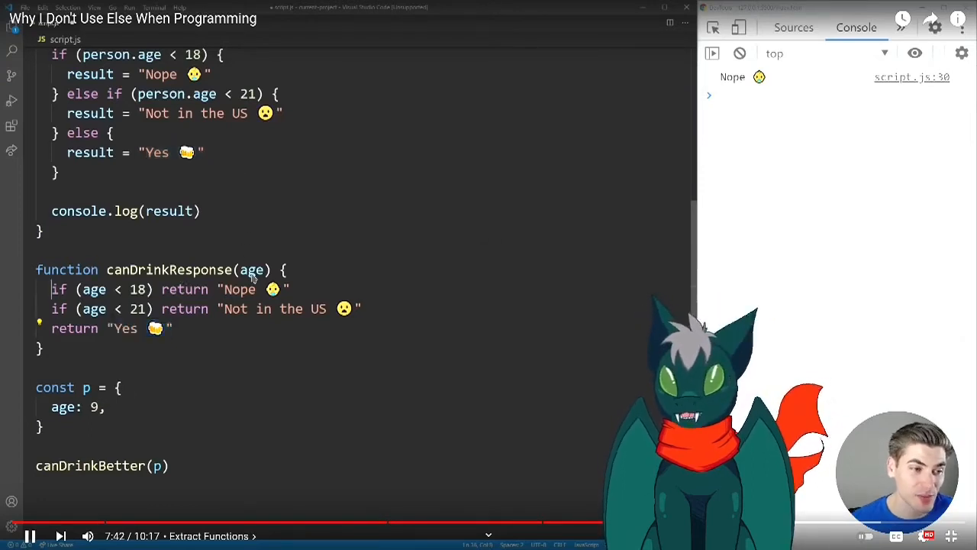
Stop at 7:57 where canDrinkBetter logs the result of canDrinkResponse(person.age)
left_click_drag(52, 289, 174, 329)
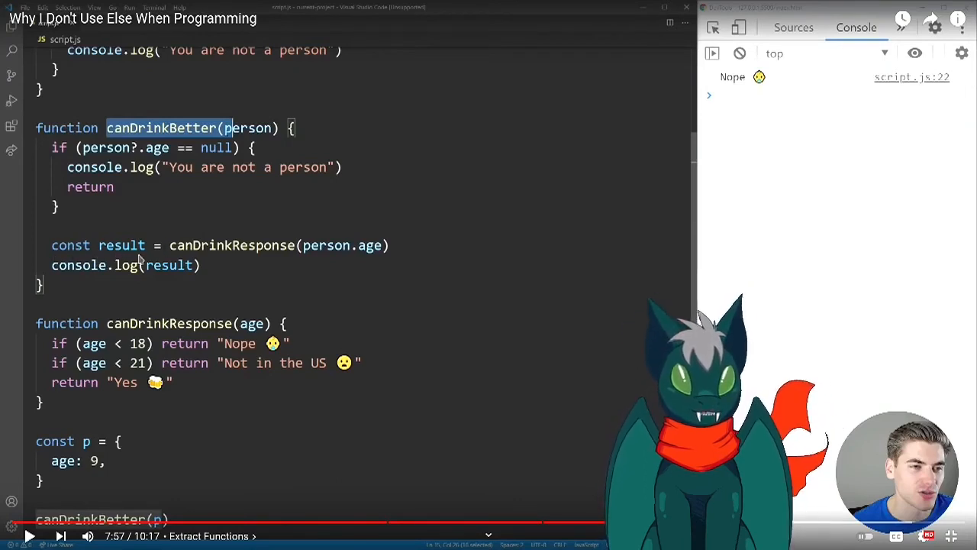
mouse_move(98, 395)
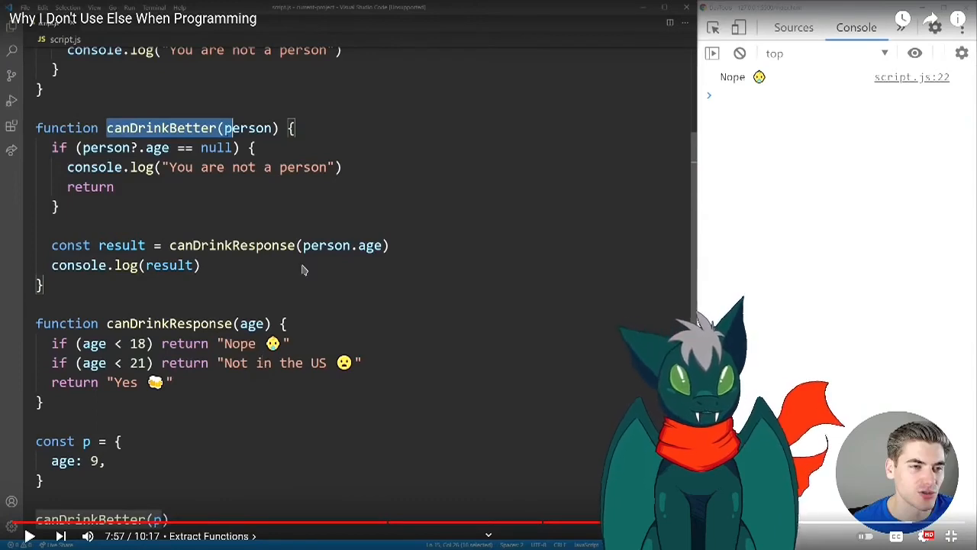
mouse_move(122, 284)
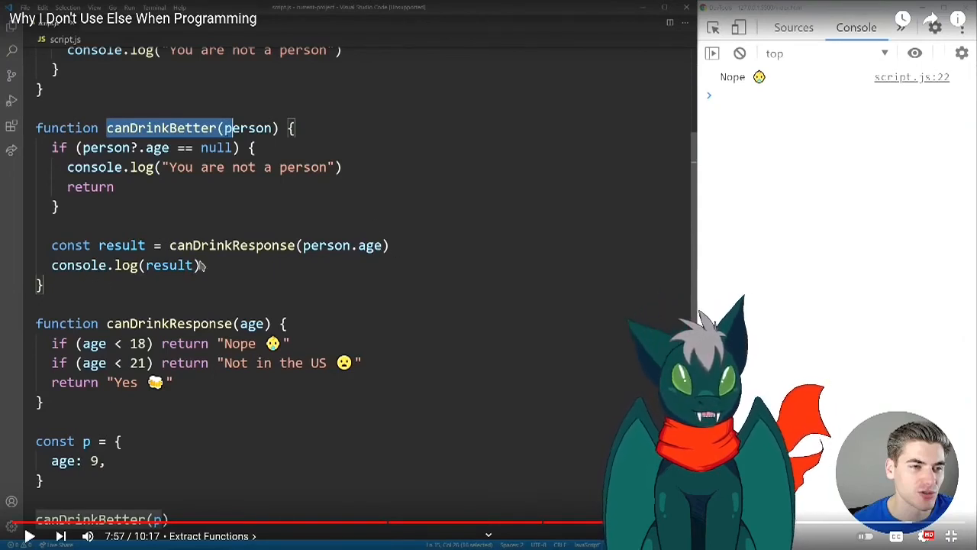
mouse_move(400, 244)
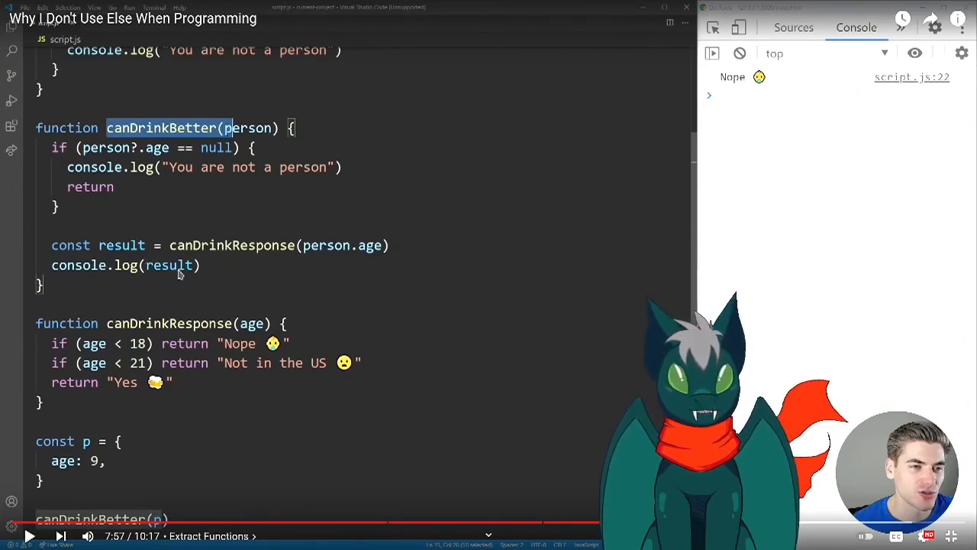
mouse_move(235, 285)
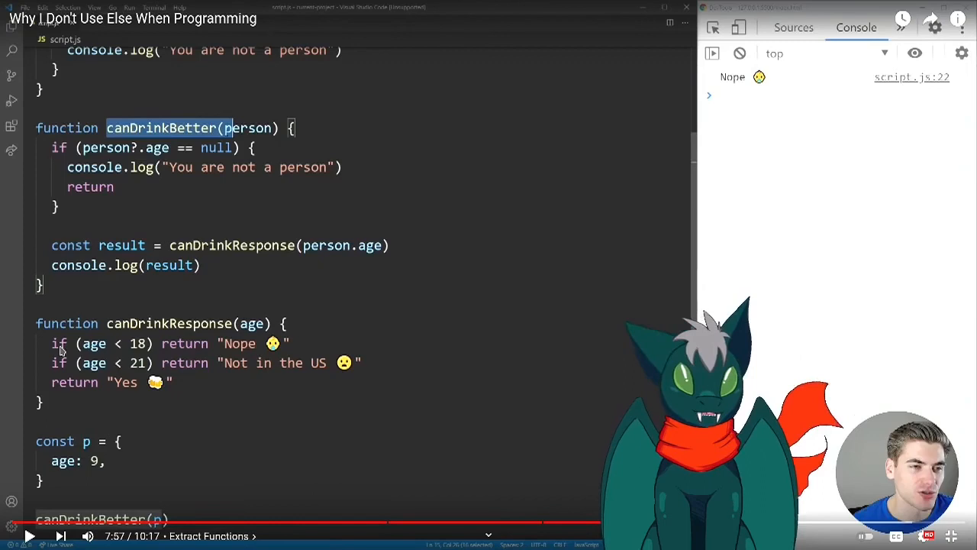
mouse_move(60, 348)
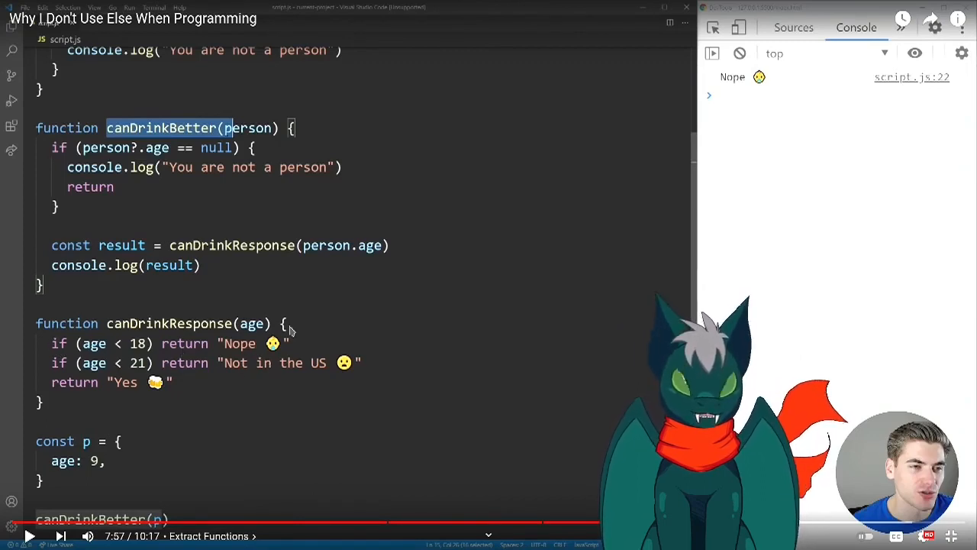
mouse_move(237, 294)
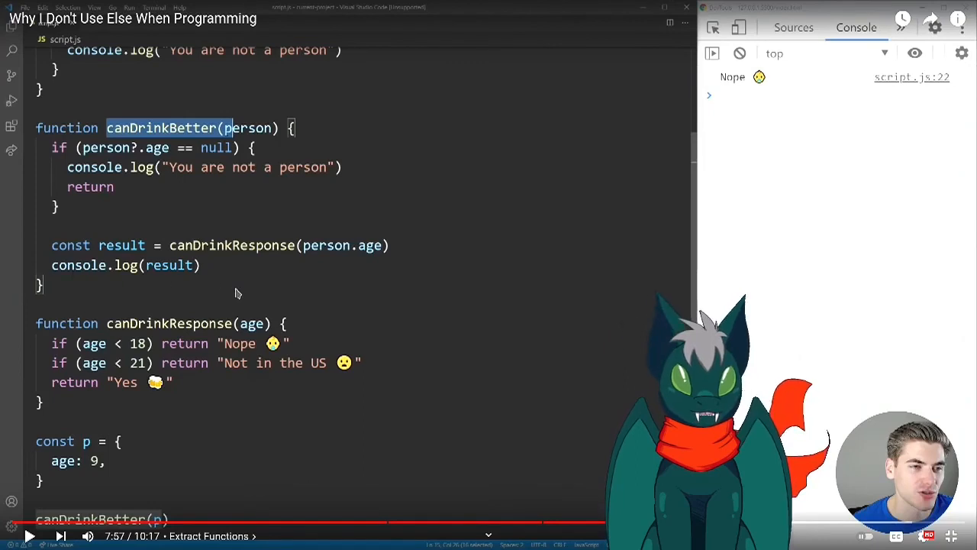
mouse_move(136, 278)
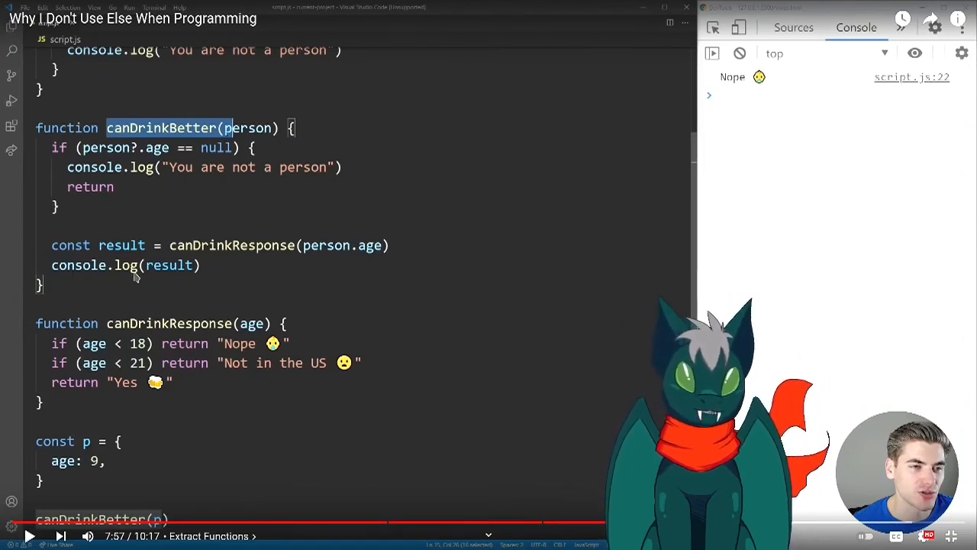